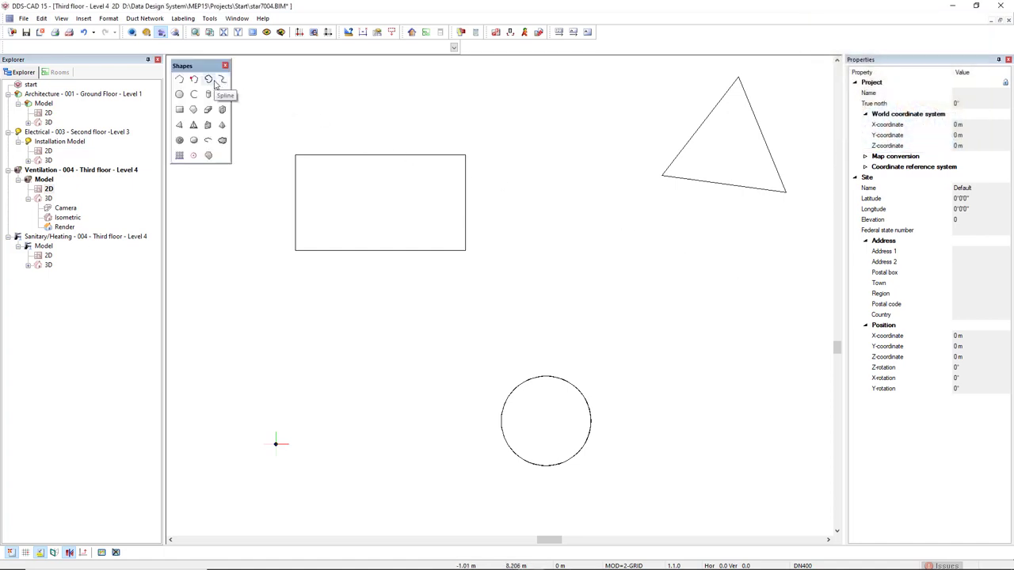
{"action": "mouse_move", "coordinate": [161, 32]}
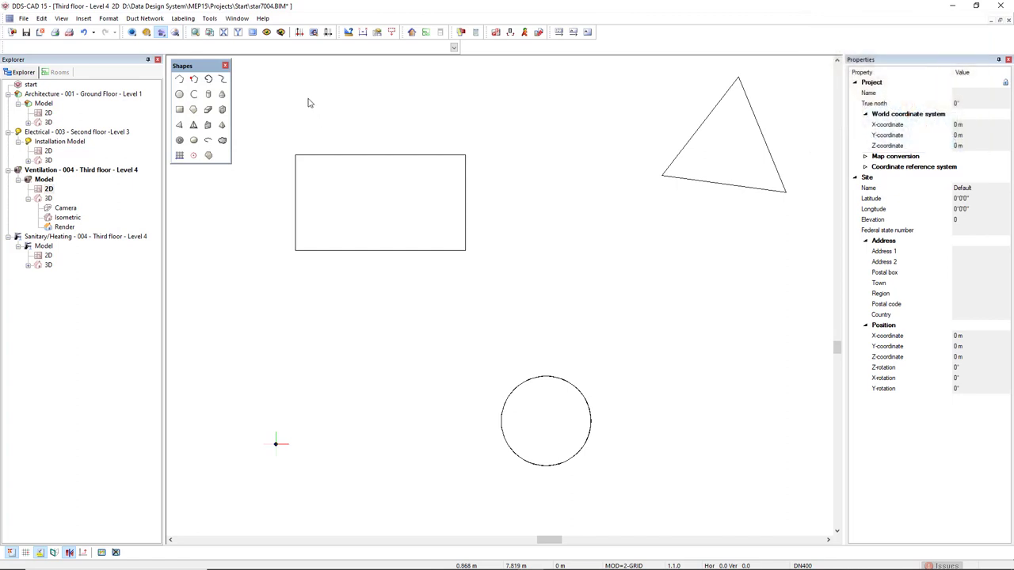
{"action": "mouse_move", "coordinate": [210, 31]}
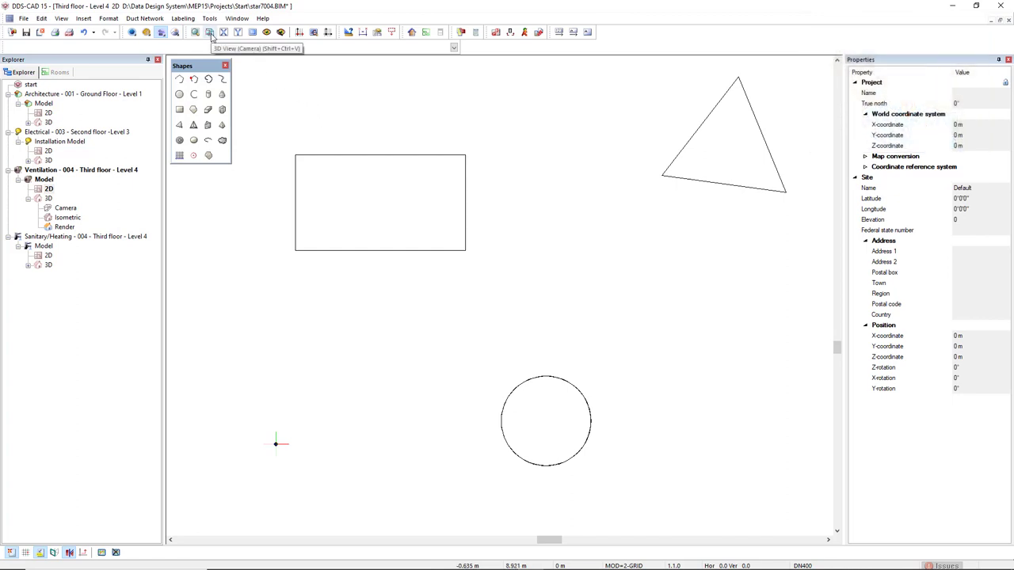
Switch from the 2D plan to the 3D camera view of the box, prism and cylinder
{"action": "left_click", "coordinate": [210, 32]}
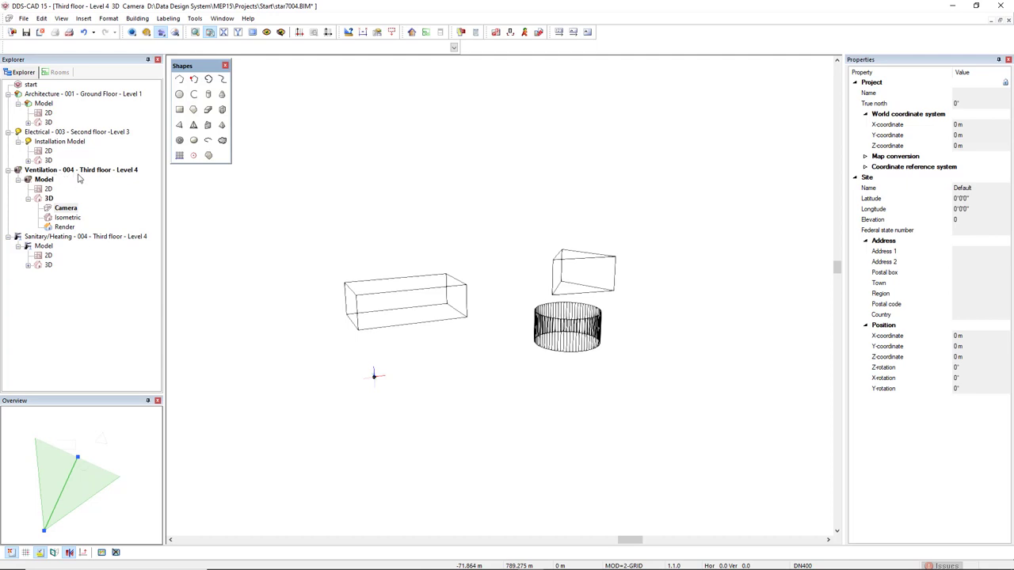
{"action": "mouse_move", "coordinate": [79, 211]}
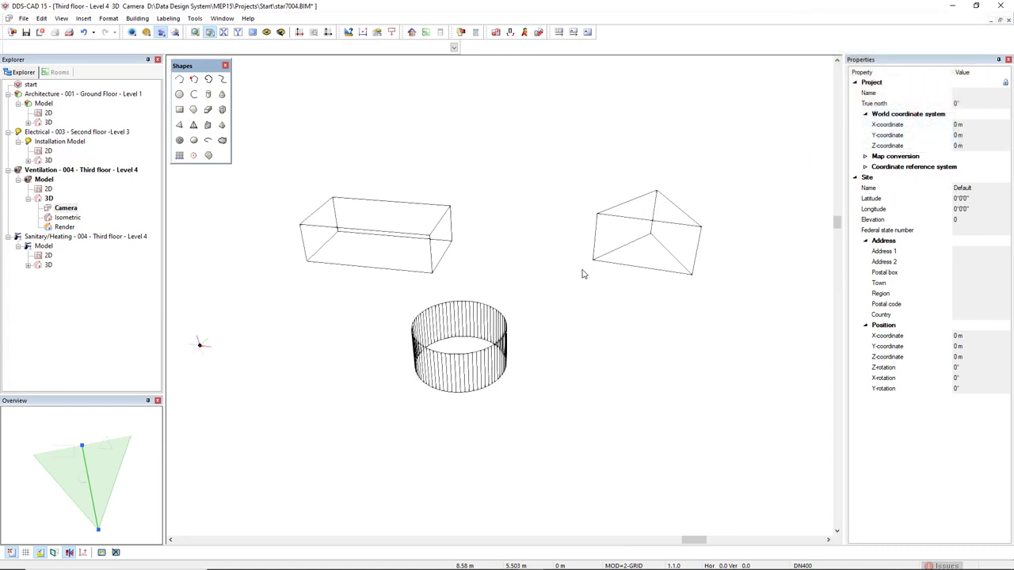
{"action": "mouse_move", "coordinate": [264, 83]}
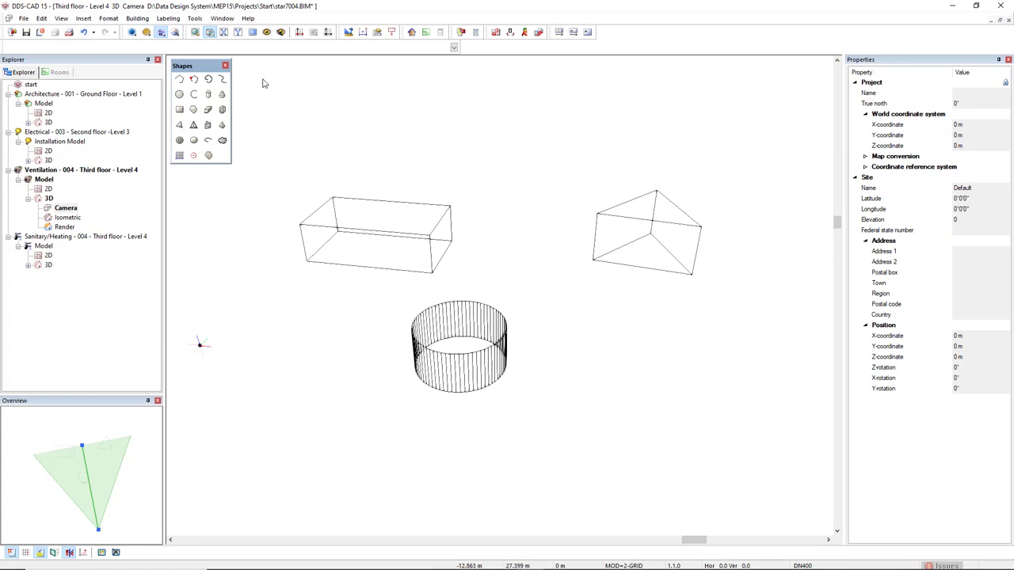
{"action": "mouse_move", "coordinate": [133, 32]}
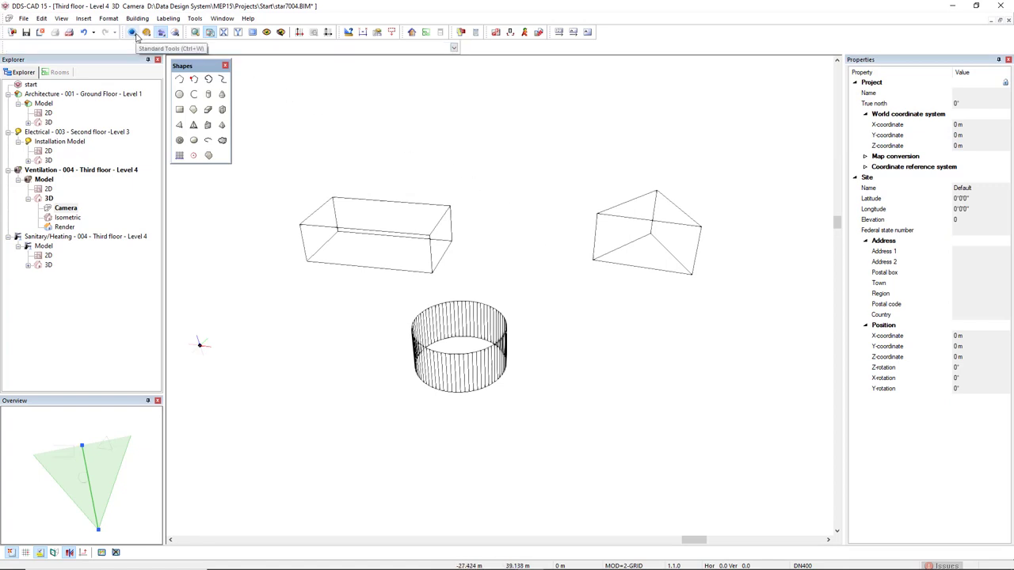
{"action": "left_click", "coordinate": [132, 32]}
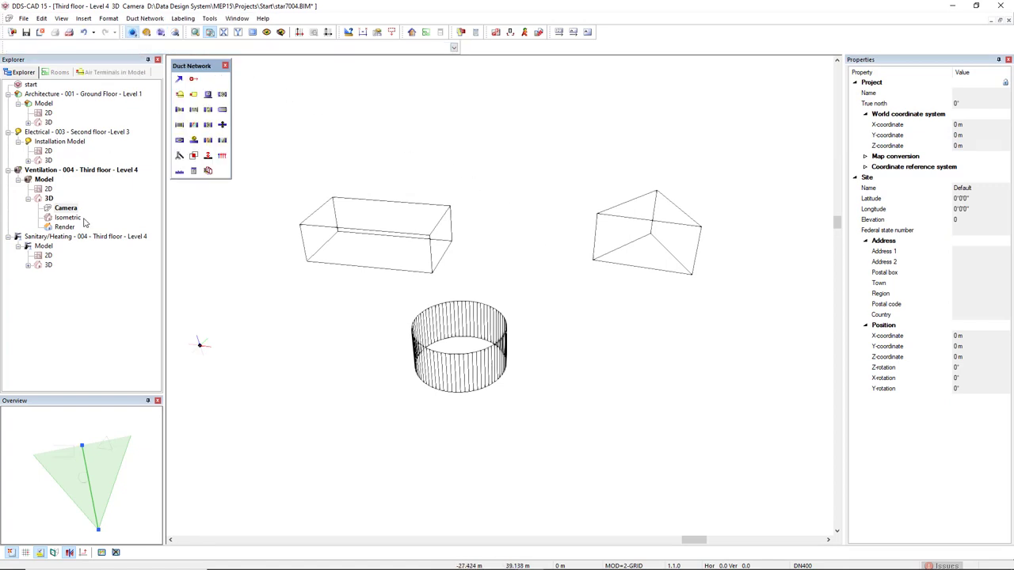
{"action": "left_click", "coordinate": [147, 32]}
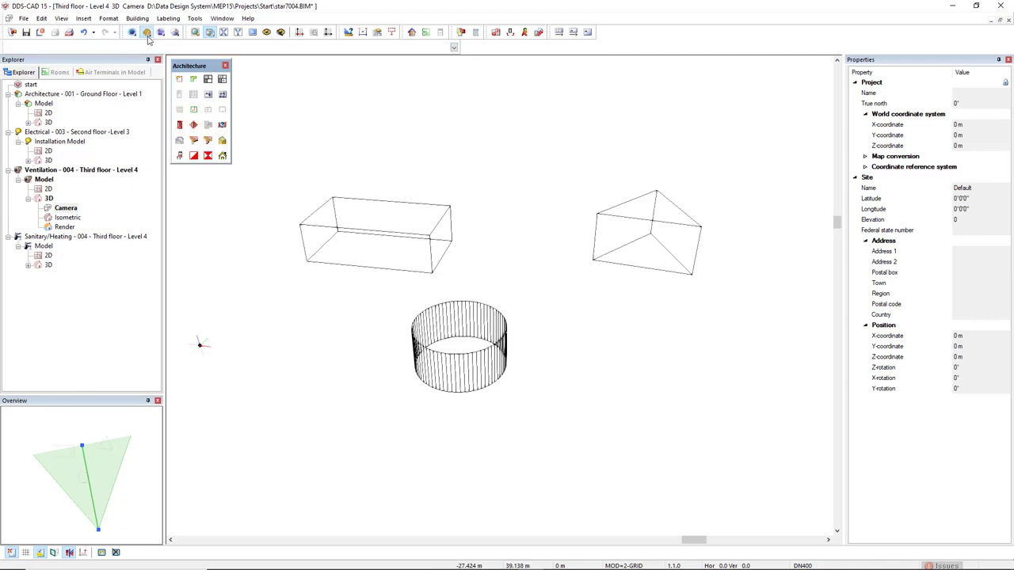
{"action": "left_click", "coordinate": [160, 32]}
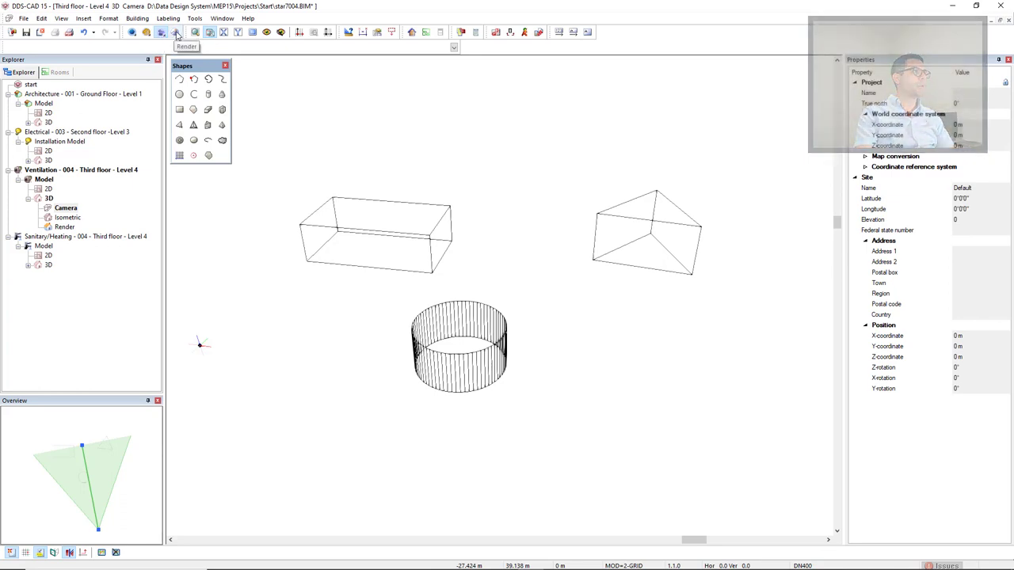
Show the box, triangular prism and cylinder as shaded solids in the render view
{"action": "left_click", "coordinate": [176, 32]}
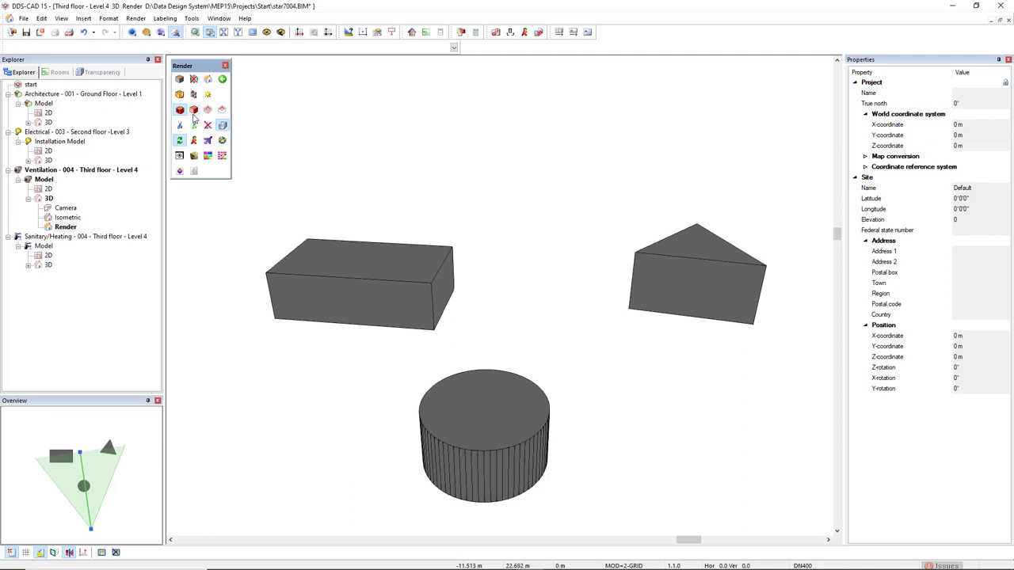
{"action": "mouse_move", "coordinate": [194, 111]}
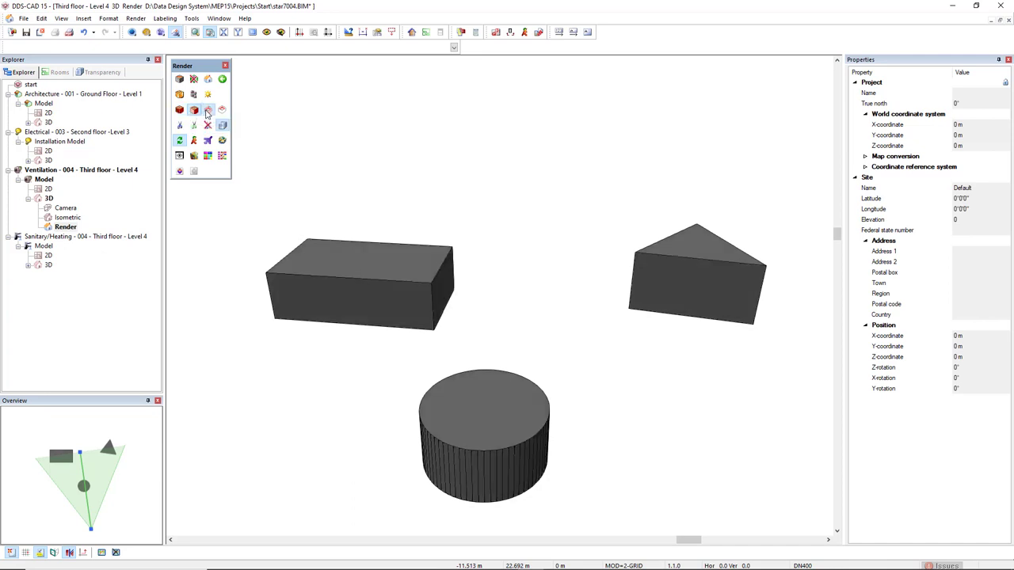
{"action": "left_click", "coordinate": [194, 109]}
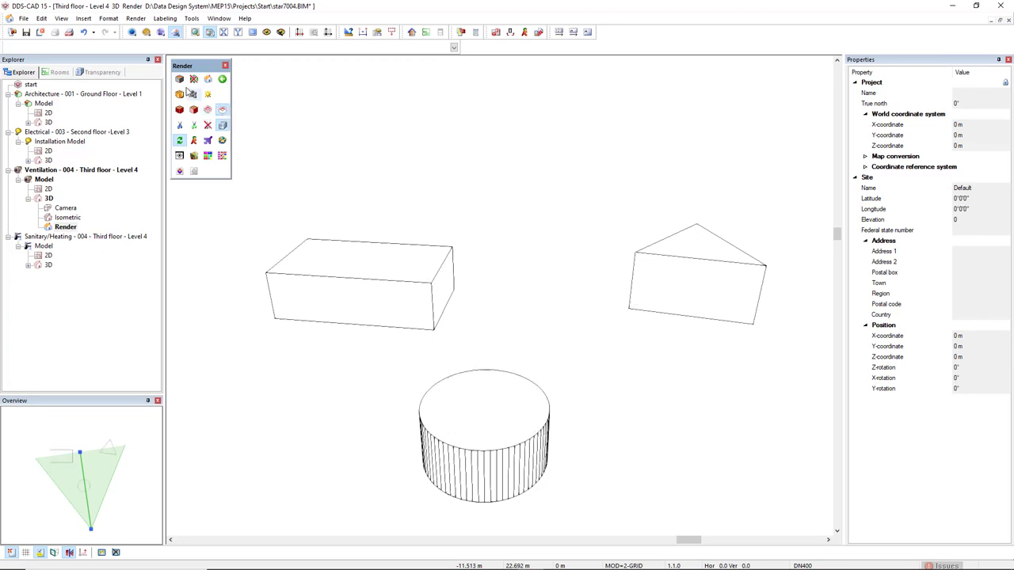
{"action": "left_click", "coordinate": [180, 78]}
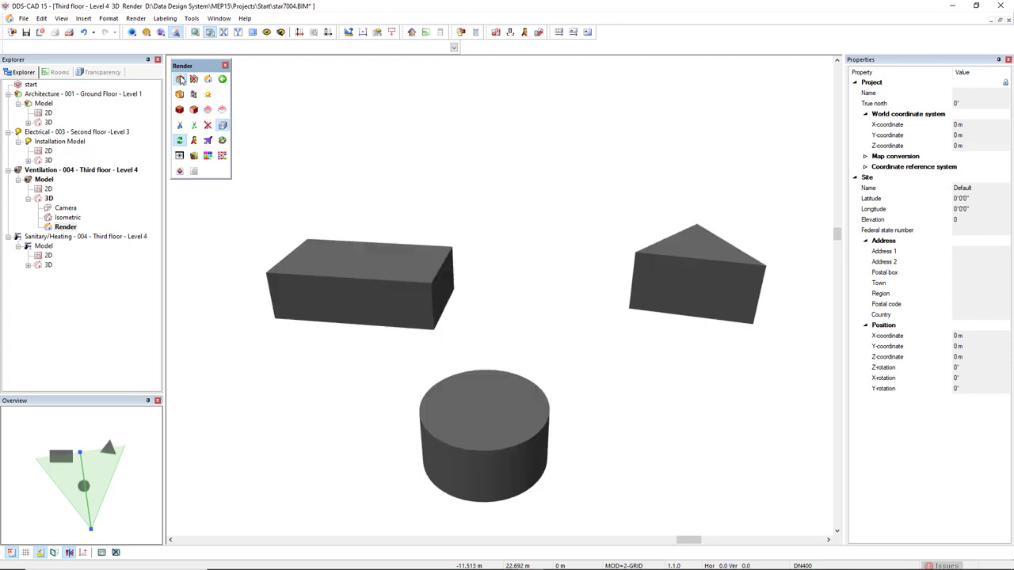
{"action": "mouse_move", "coordinate": [180, 94]}
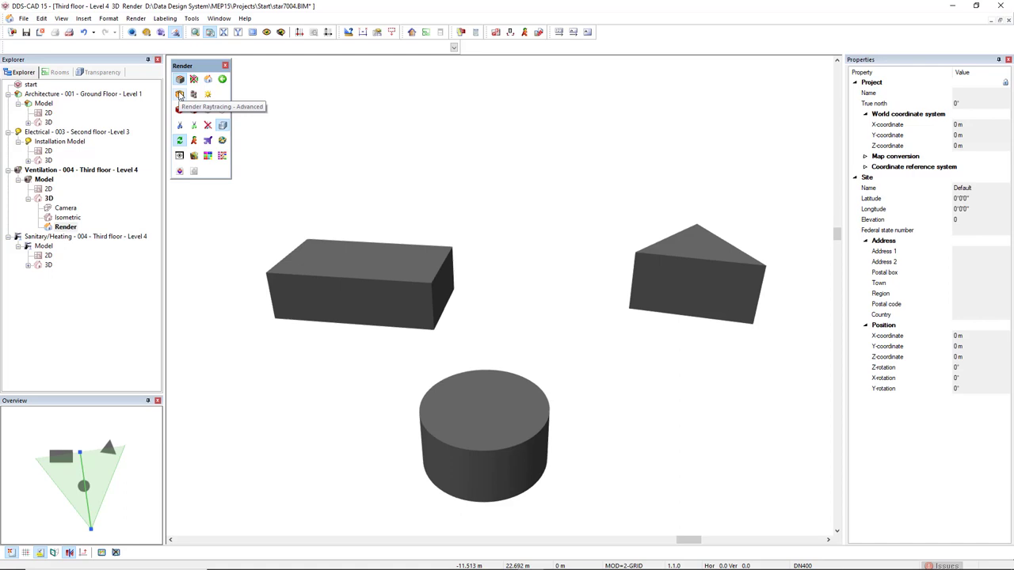
{"action": "mouse_move", "coordinate": [194, 94]}
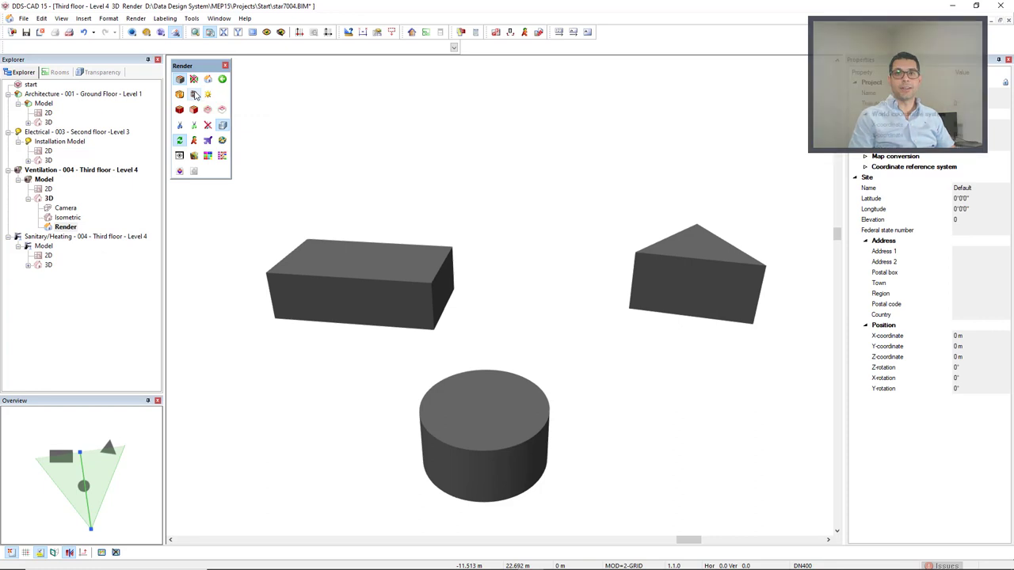
{"action": "left_click", "coordinate": [194, 110]}
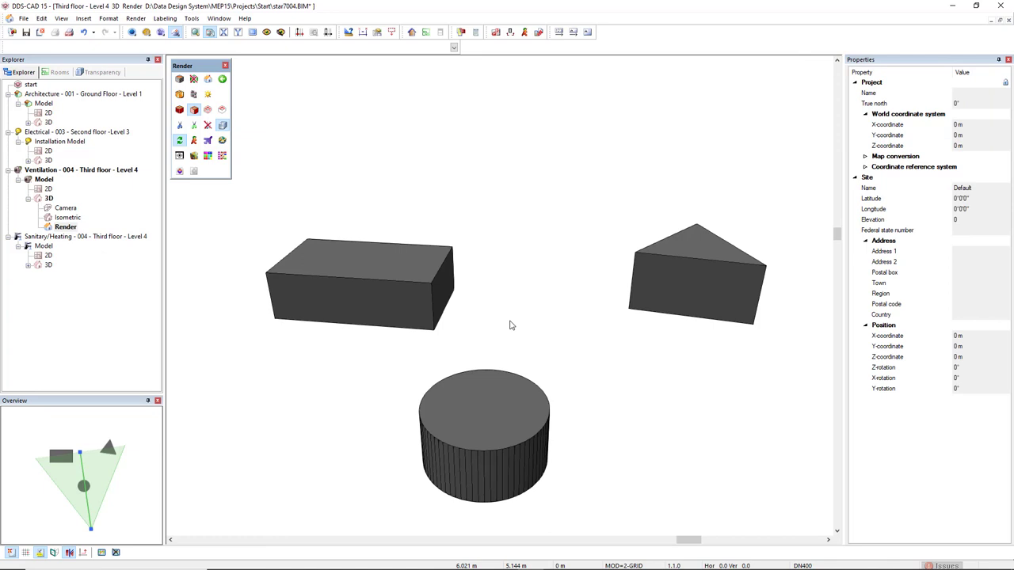
{"action": "mouse_move", "coordinate": [627, 312]}
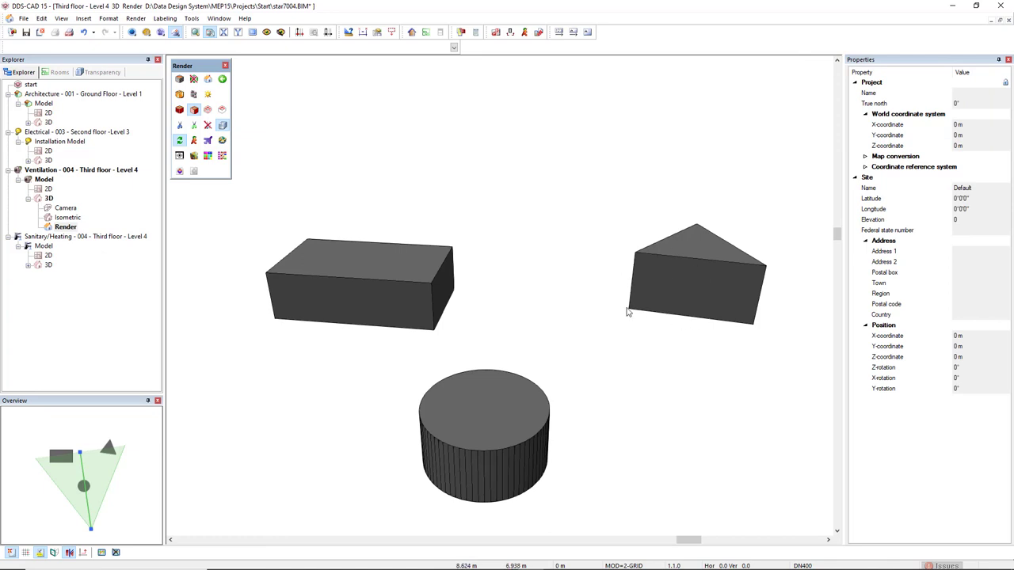
{"action": "mouse_move", "coordinate": [693, 286]}
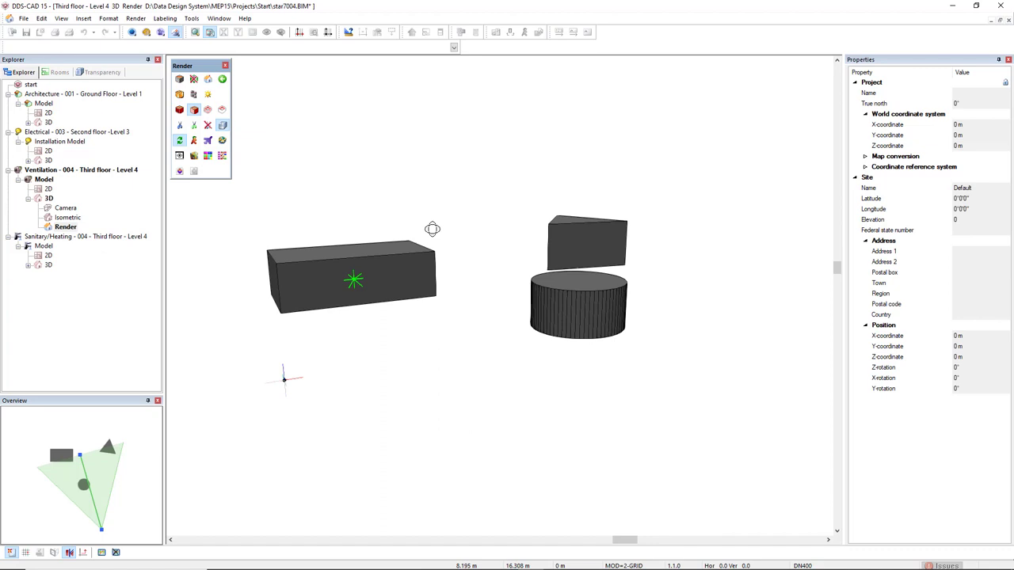
Orbit the rendered scene to view the box, prism and cylinder from a new angle
{"action": "left_click_drag", "start_coordinate": [432, 229], "coordinate": [386, 266]}
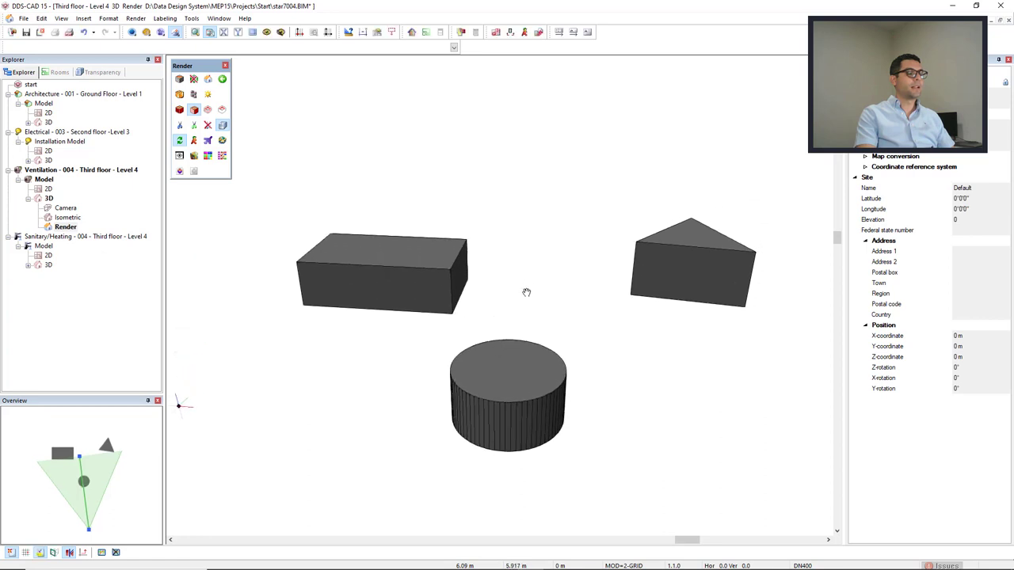
{"action": "mouse_move", "coordinate": [527, 295]}
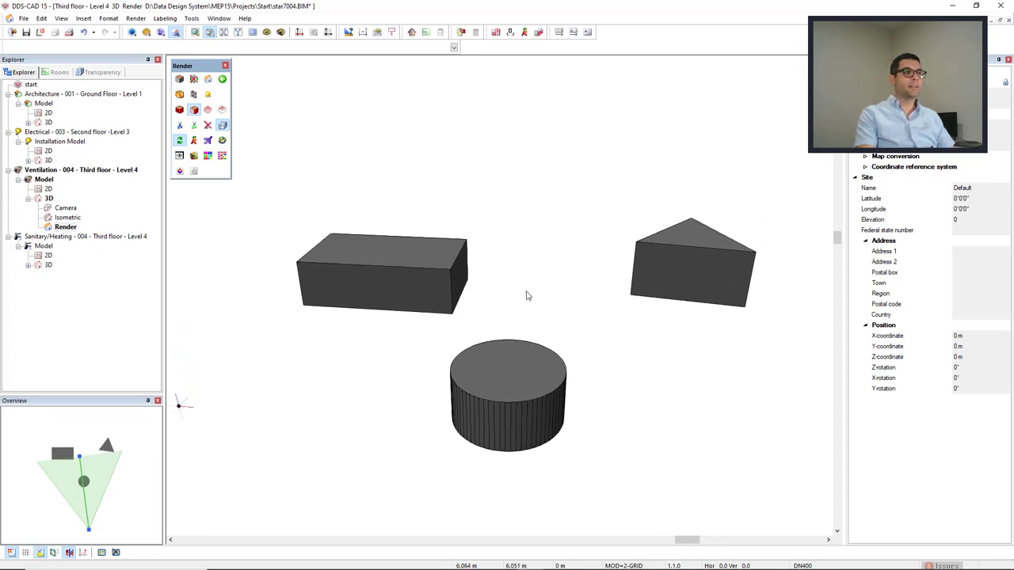